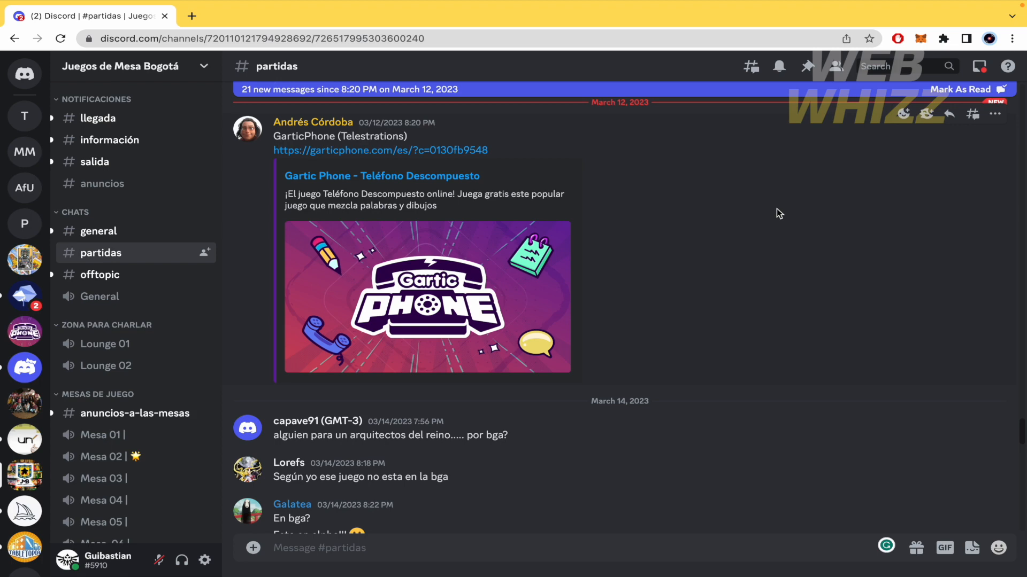
mouse_move(609, 285)
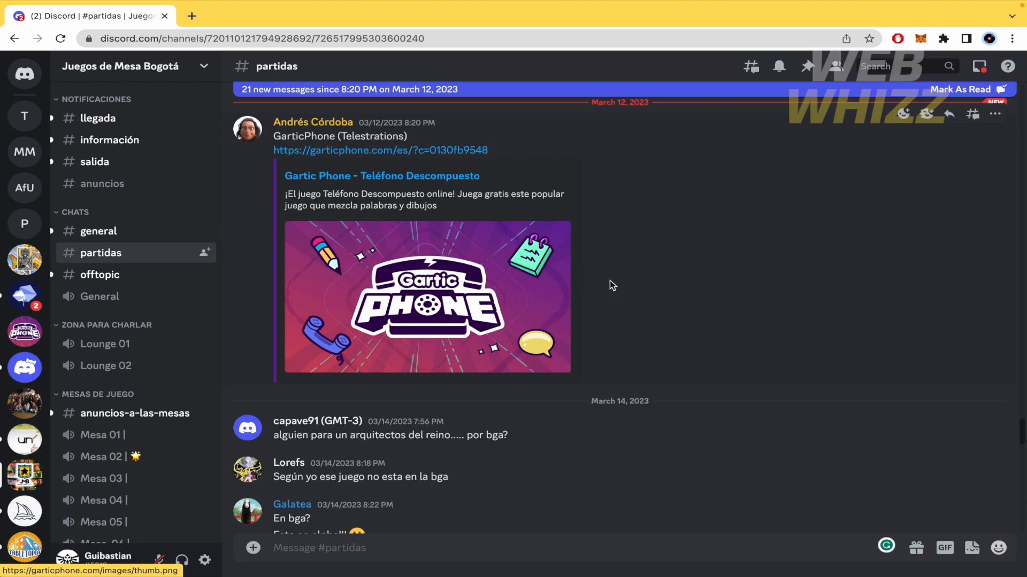
mouse_move(151, 302)
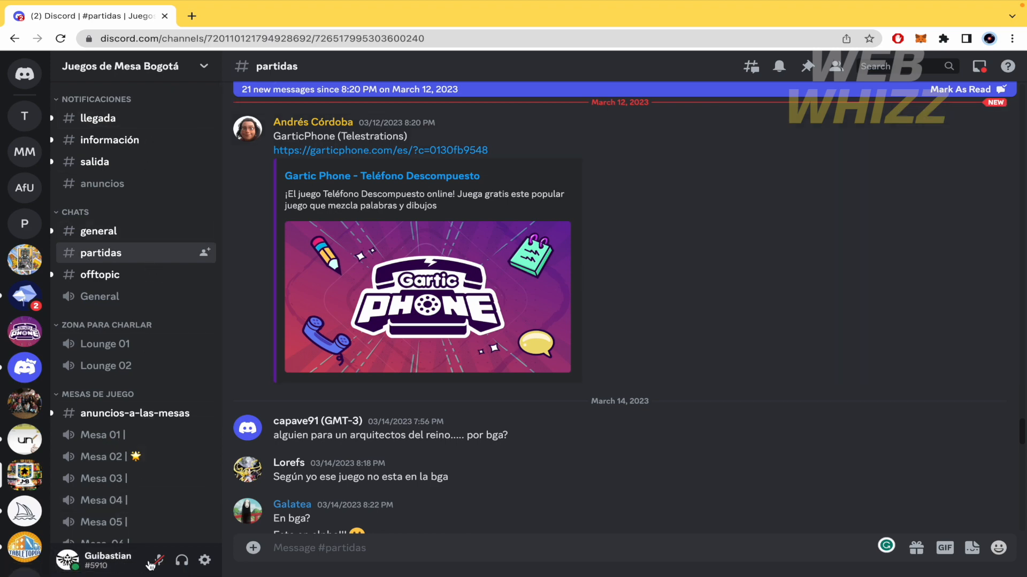
mouse_move(204, 561)
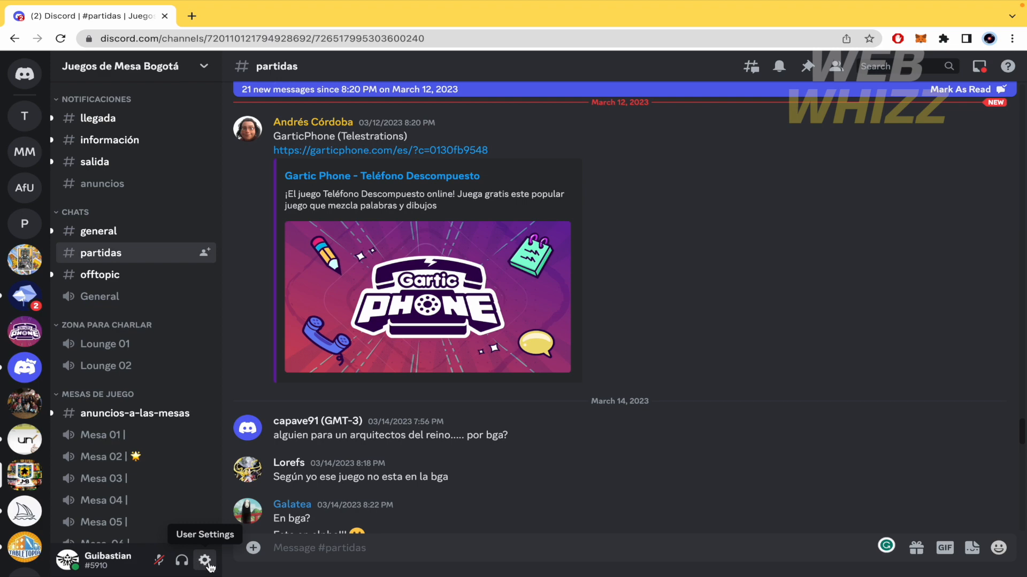
Step: Open Discord's User Settings from the gear icon beside the username
click(205, 561)
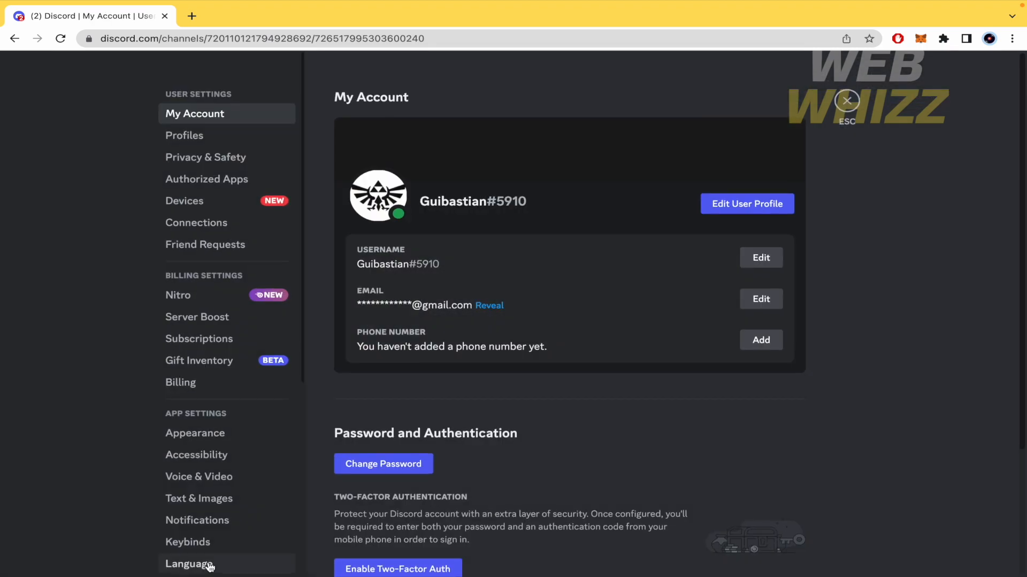
mouse_move(213, 162)
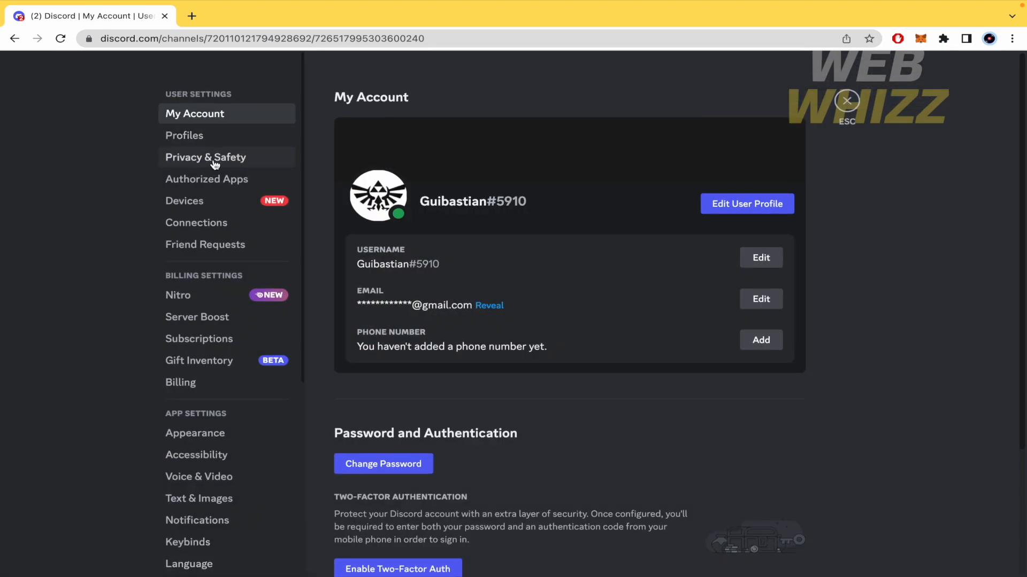
Step: Open Privacy & Safety, try Keep me safe scanning, then revert to My friends are nice
click(205, 157)
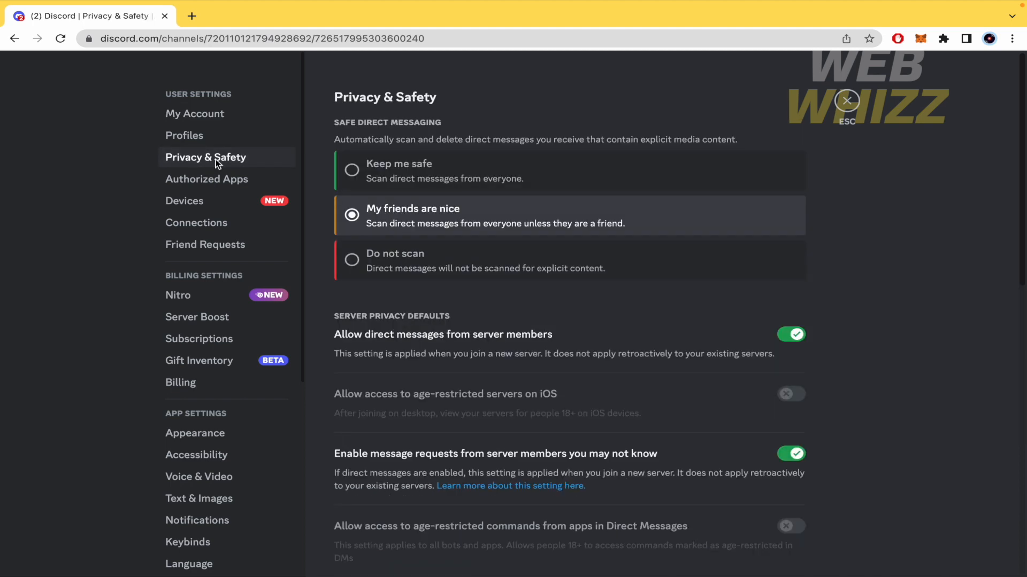
mouse_move(962, 249)
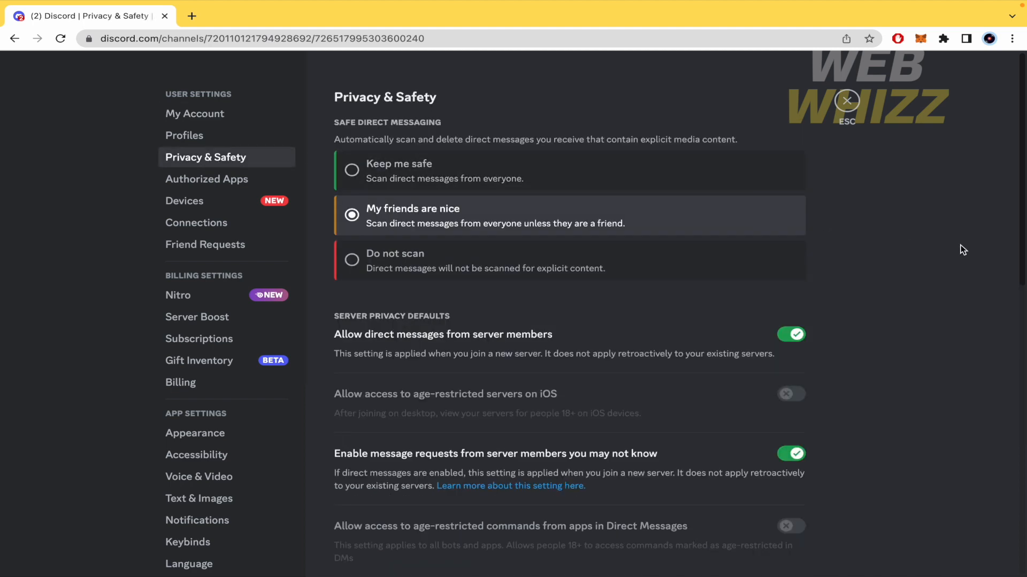
mouse_move(687, 162)
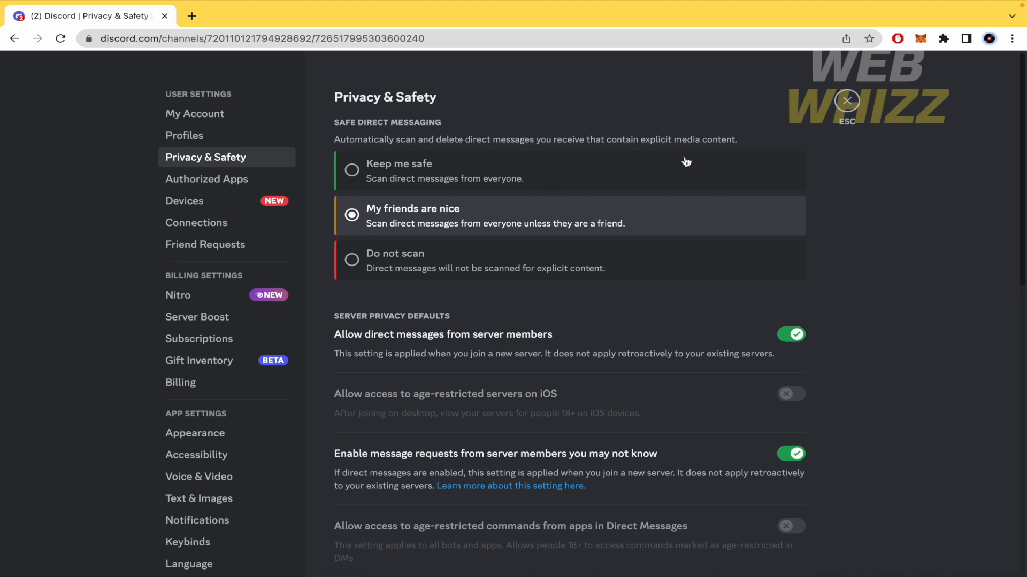
mouse_move(510, 224)
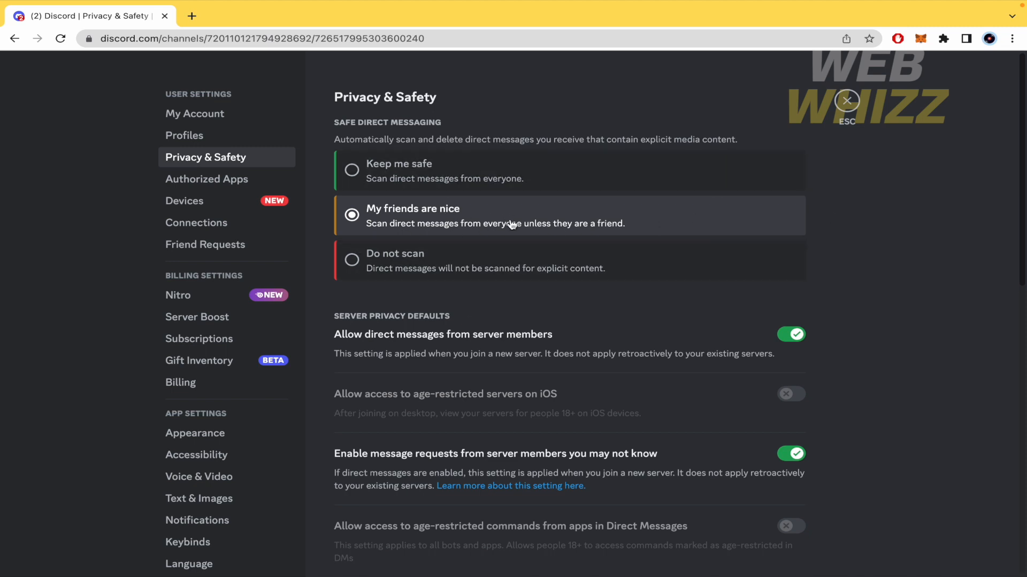
mouse_move(460, 221)
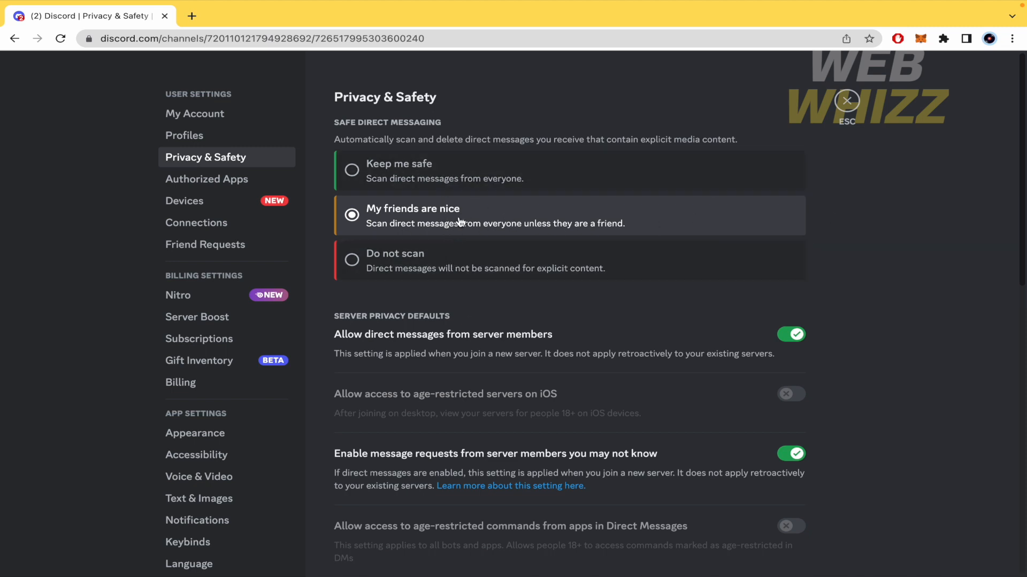
mouse_move(383, 170)
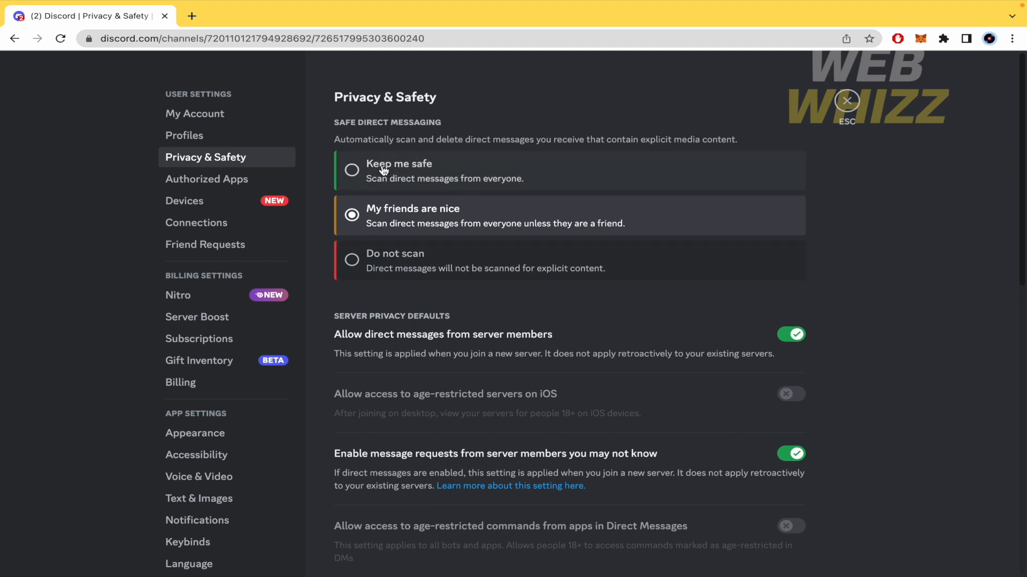
click(352, 170)
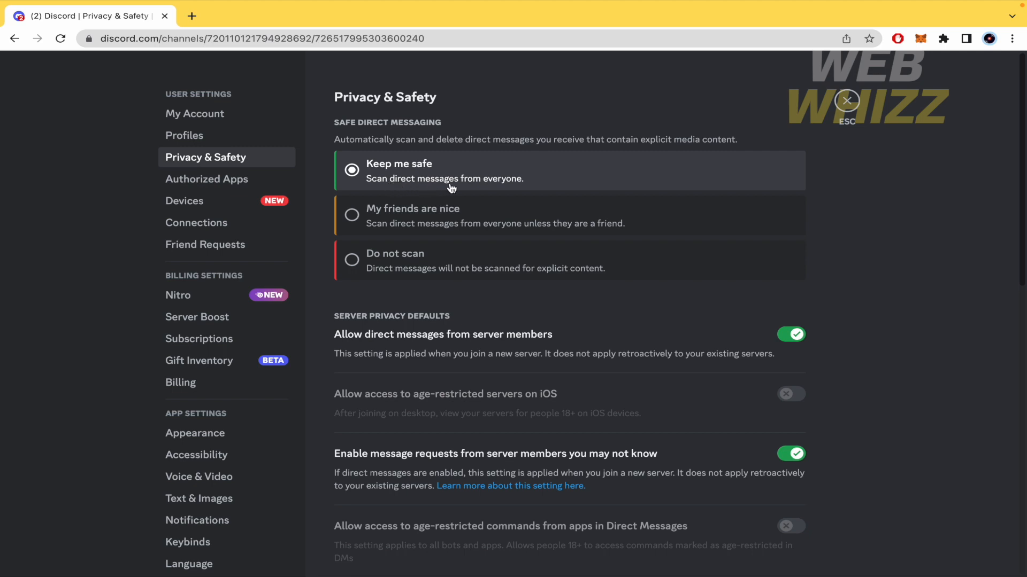
mouse_move(481, 189)
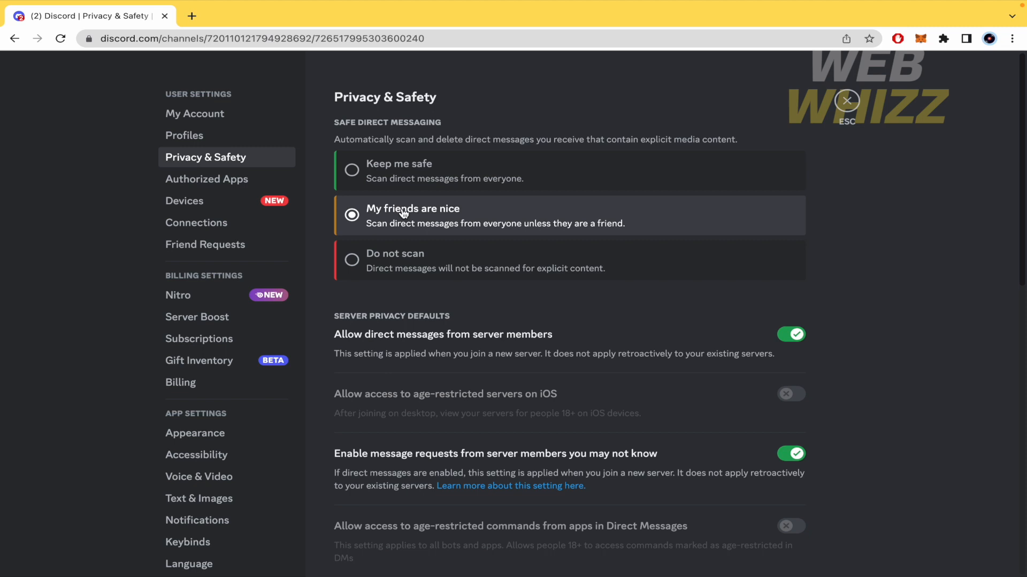
mouse_move(497, 236)
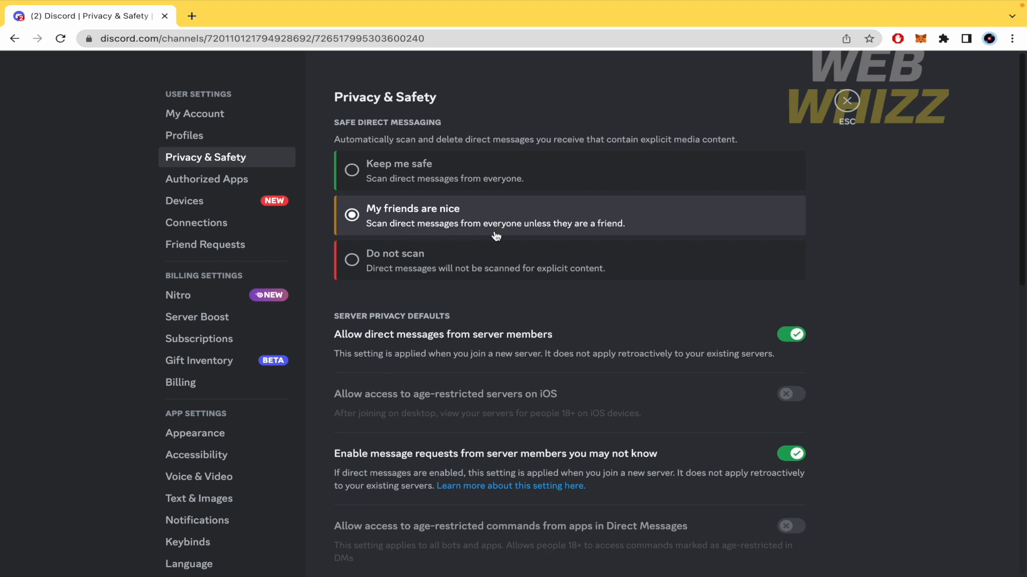
mouse_move(541, 236)
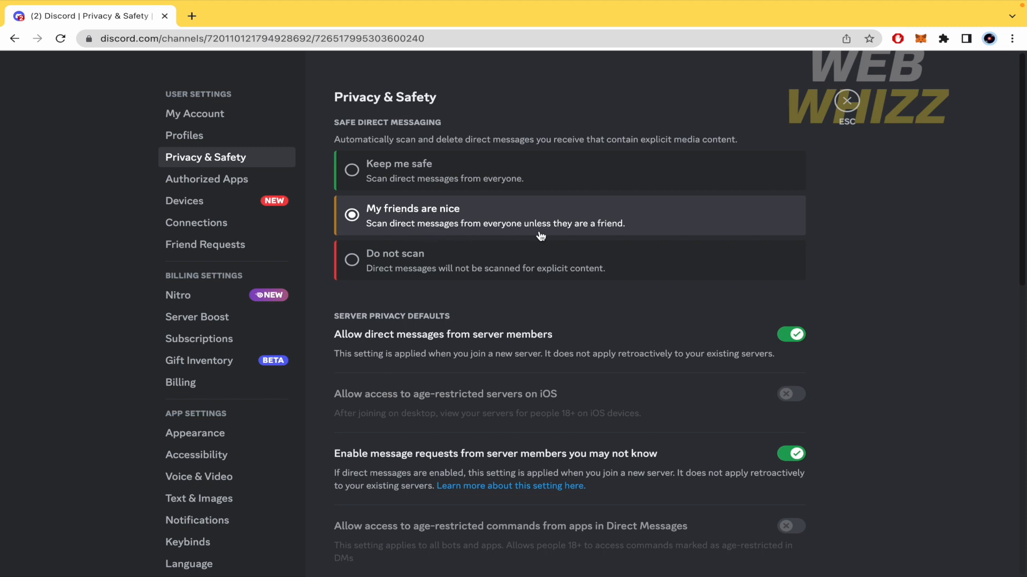
click(352, 260)
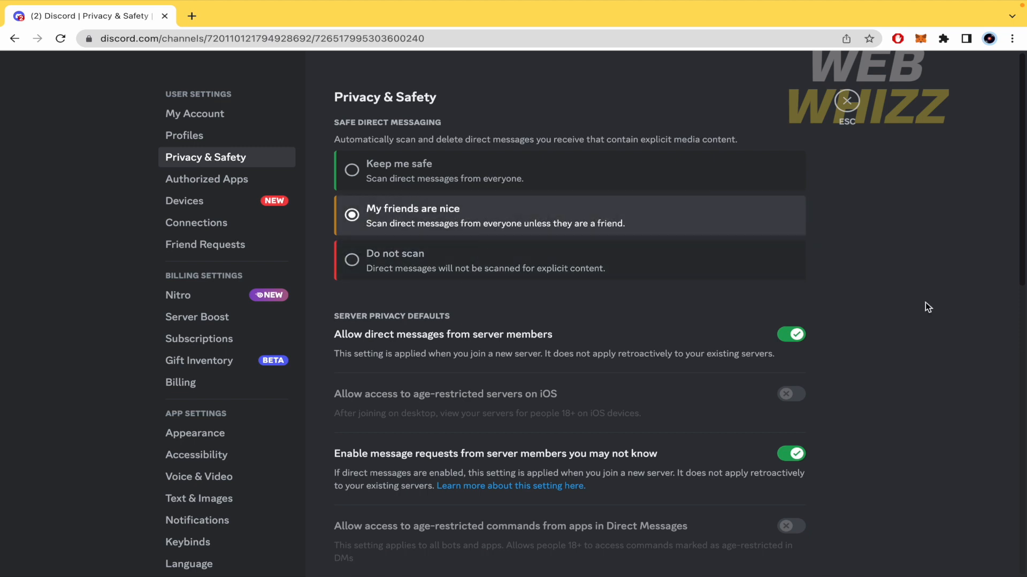
mouse_move(340, 342)
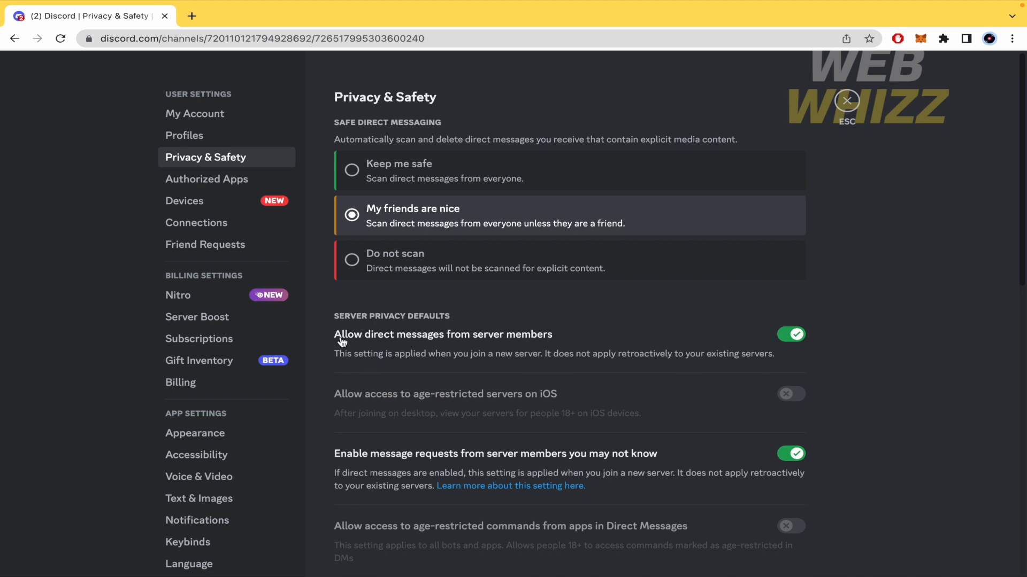
mouse_move(510, 347)
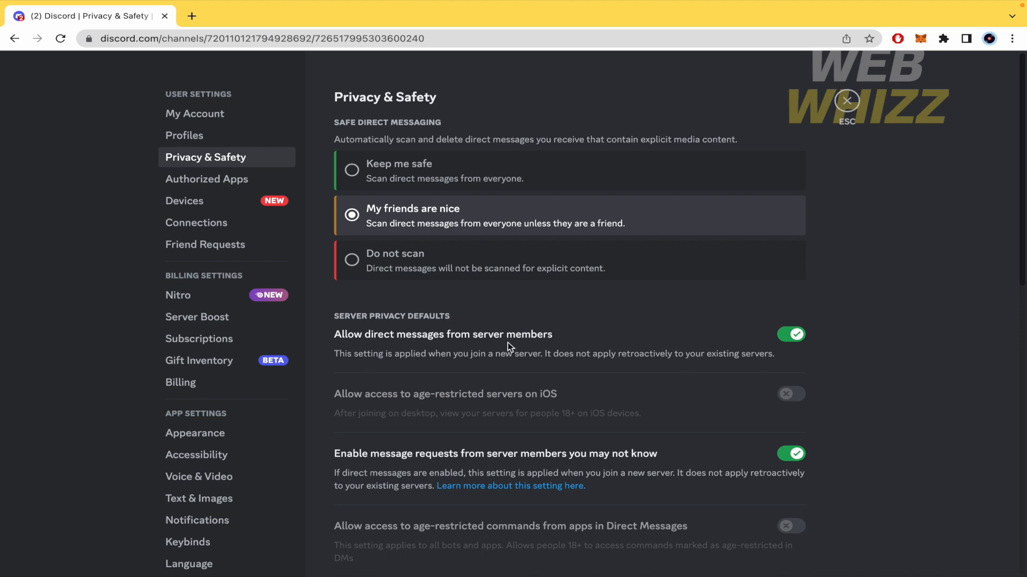
mouse_move(531, 346)
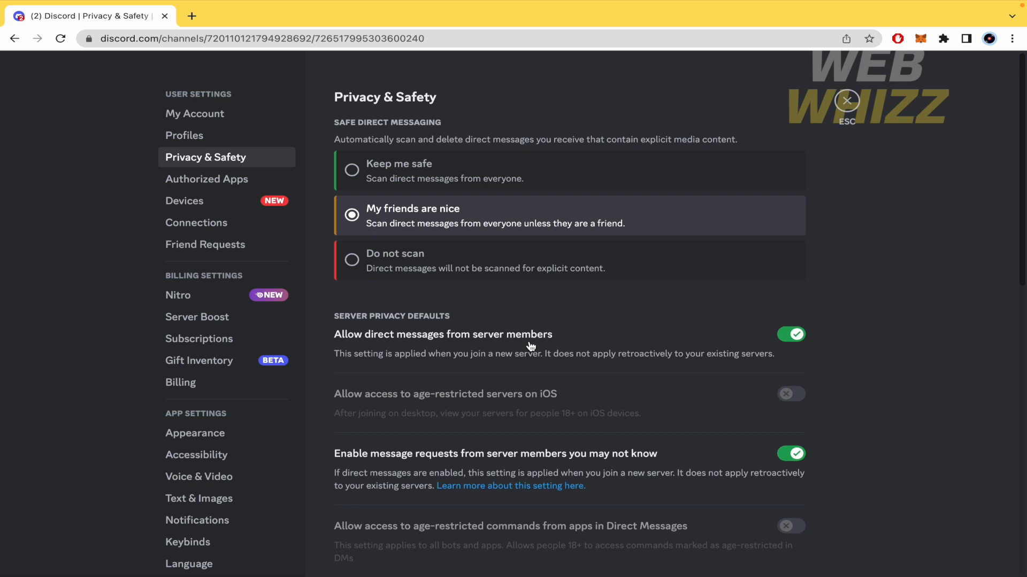
mouse_move(808, 342)
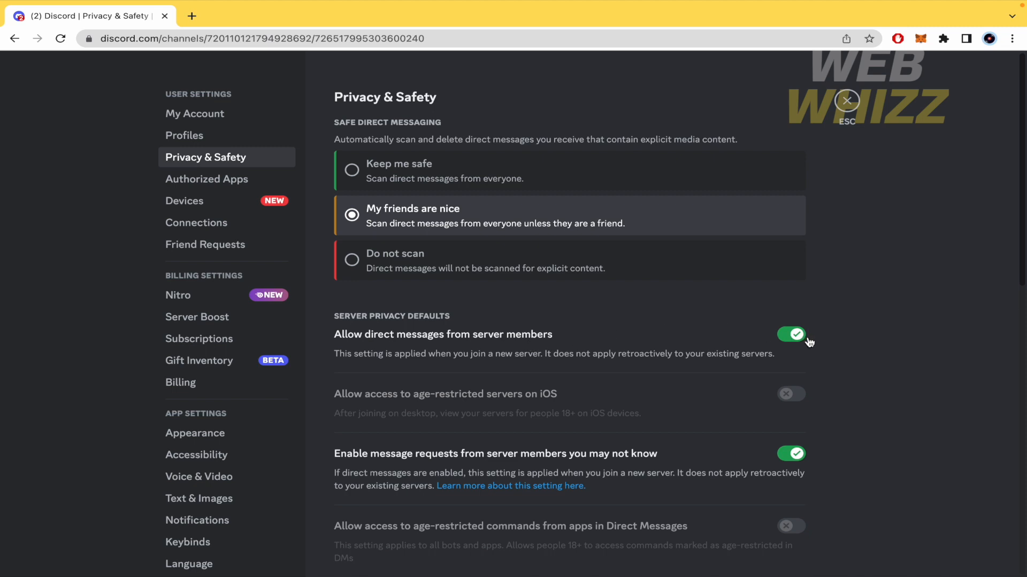
mouse_move(437, 371)
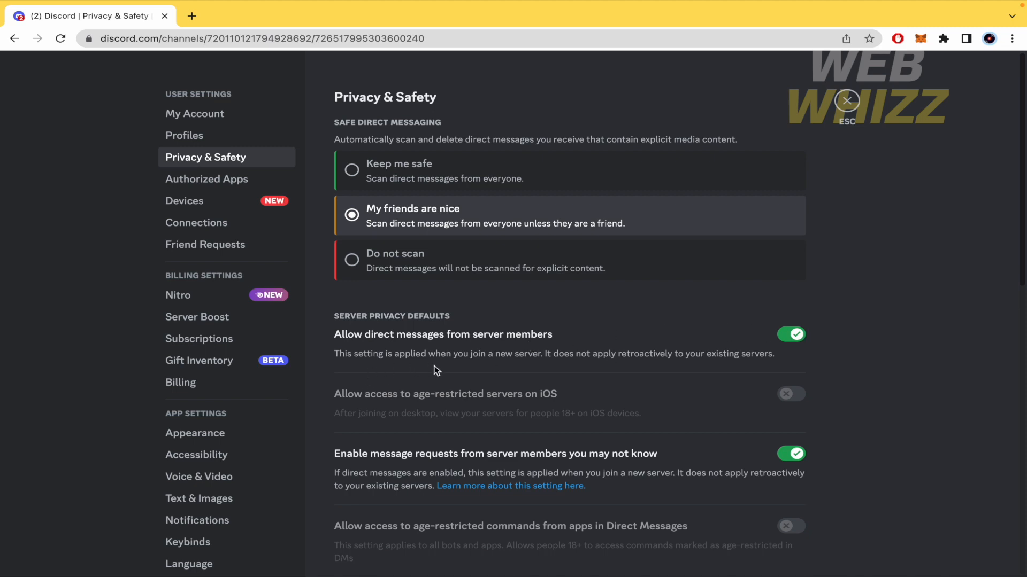
mouse_move(533, 366)
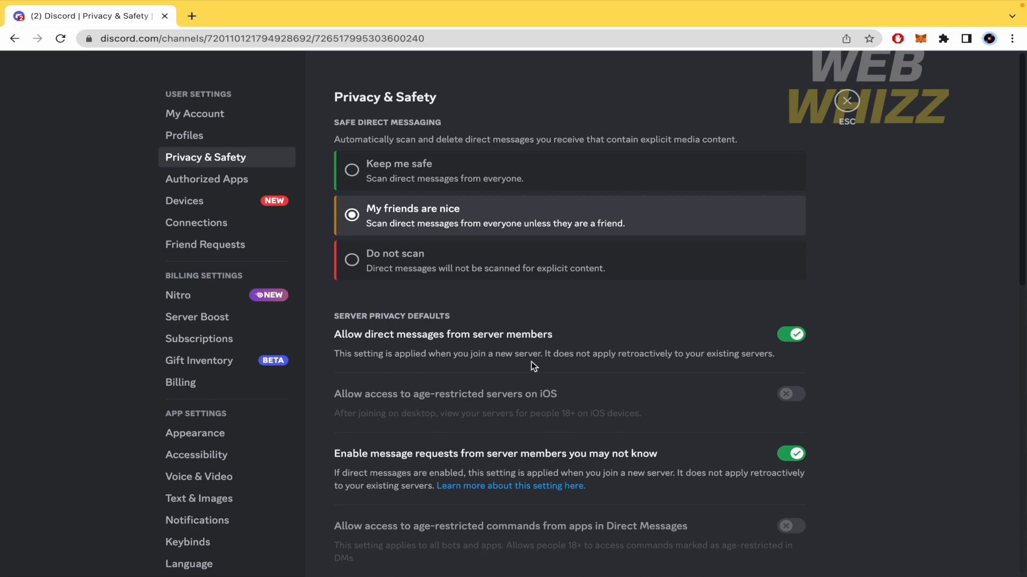
mouse_move(793, 343)
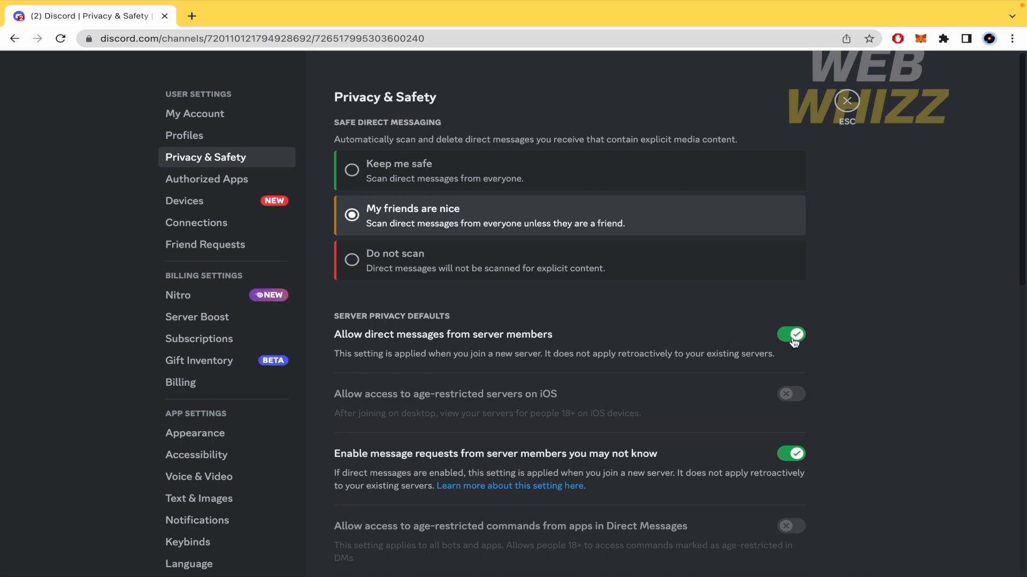
Step: Switch off 'Allow direct messages from server members', prompting the Server Privacy dialog
click(791, 334)
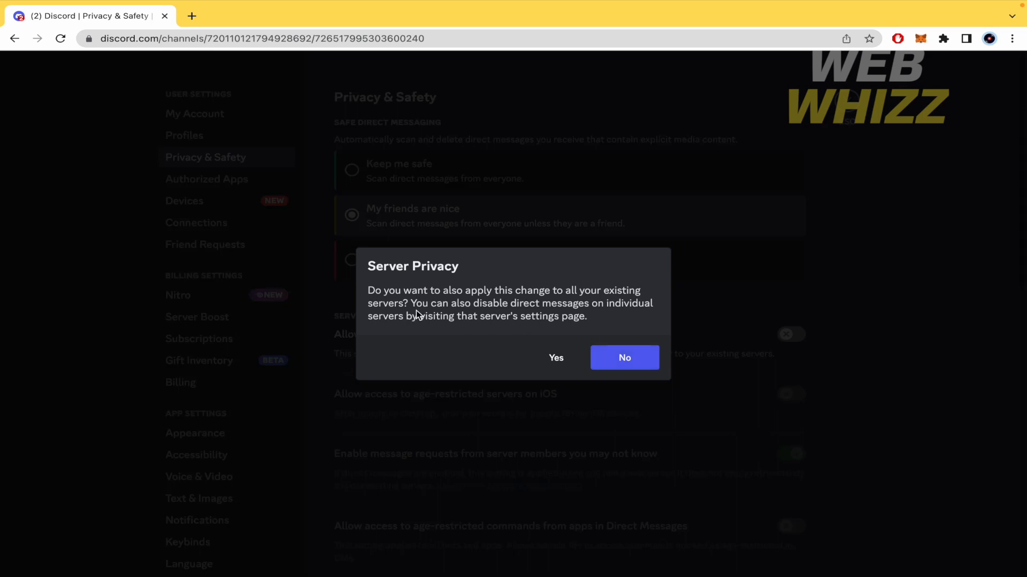
mouse_move(455, 308)
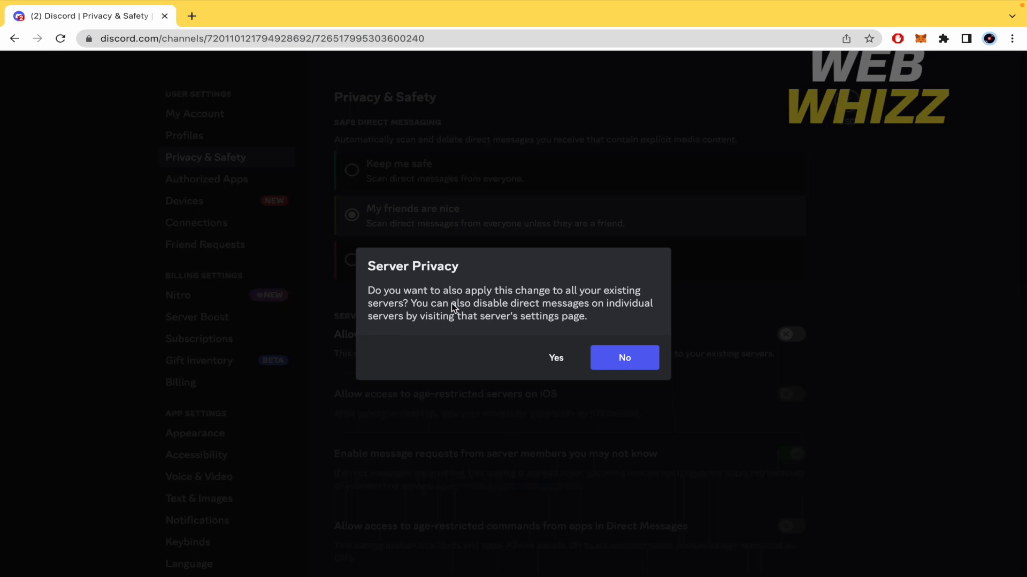
mouse_move(531, 315)
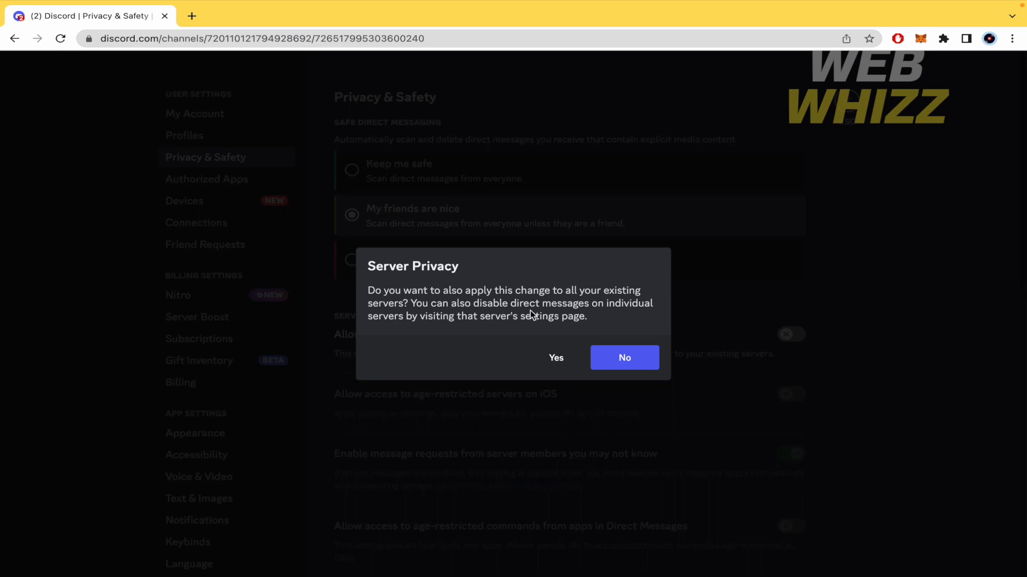
mouse_move(494, 327)
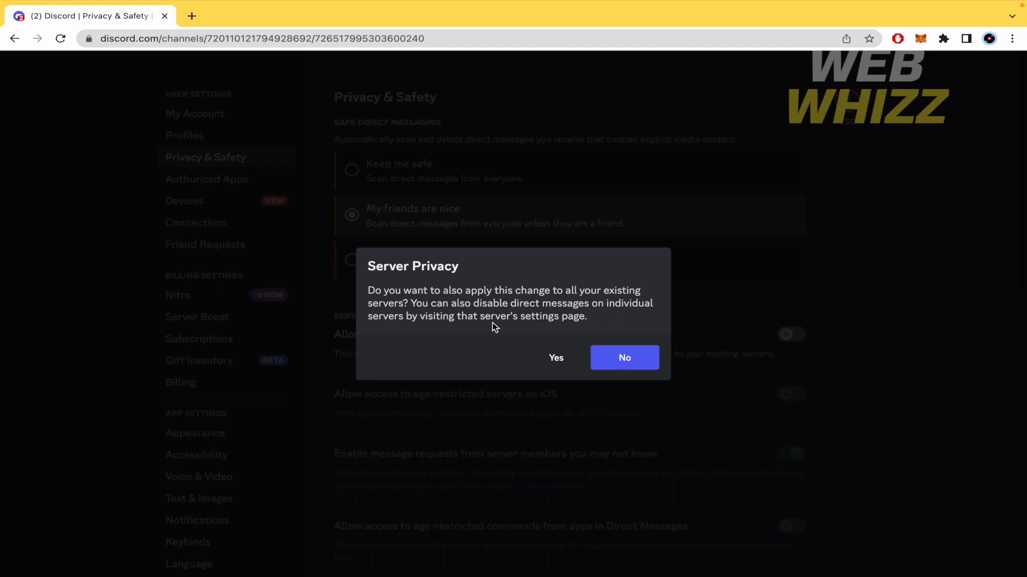
mouse_move(604, 341)
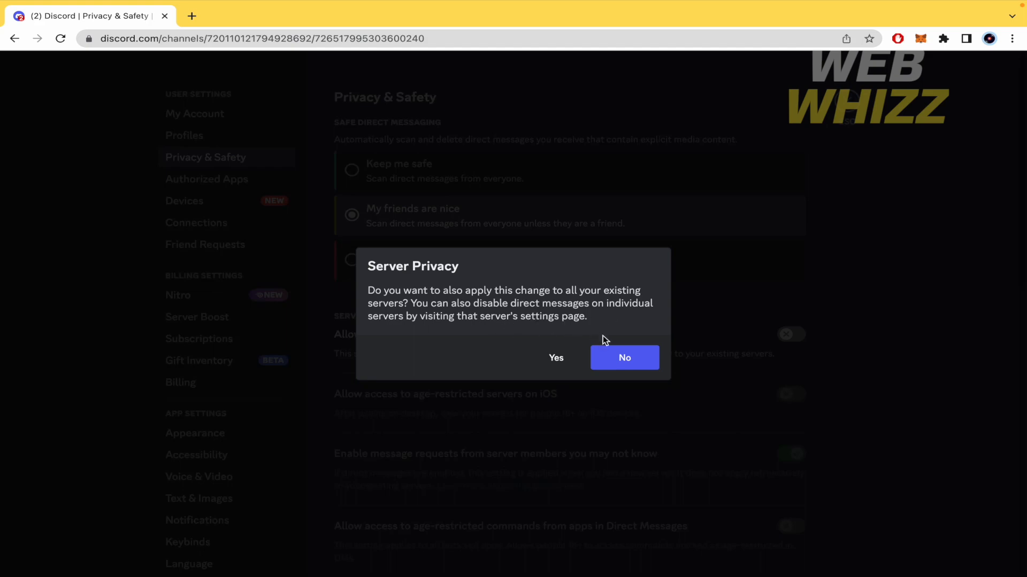
Step: Confirm Yes to apply it to all existing servers, then toggle server-member DMs back on
click(622, 357)
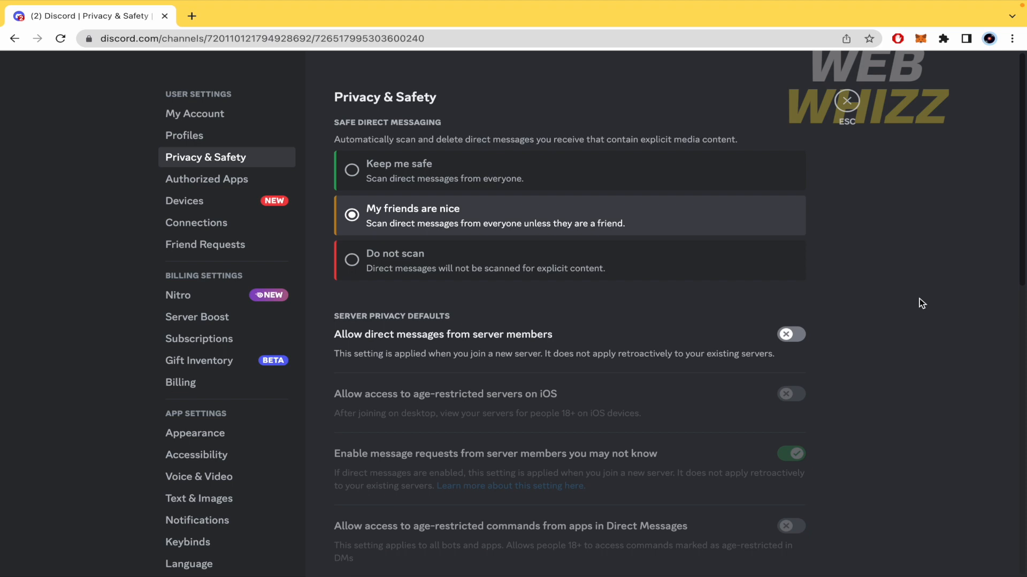
click(790, 333)
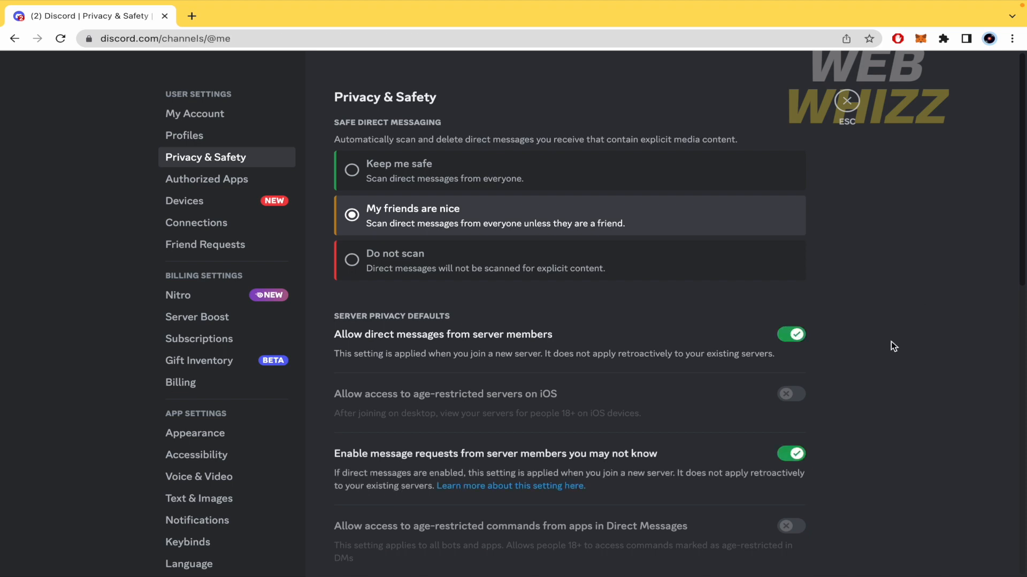